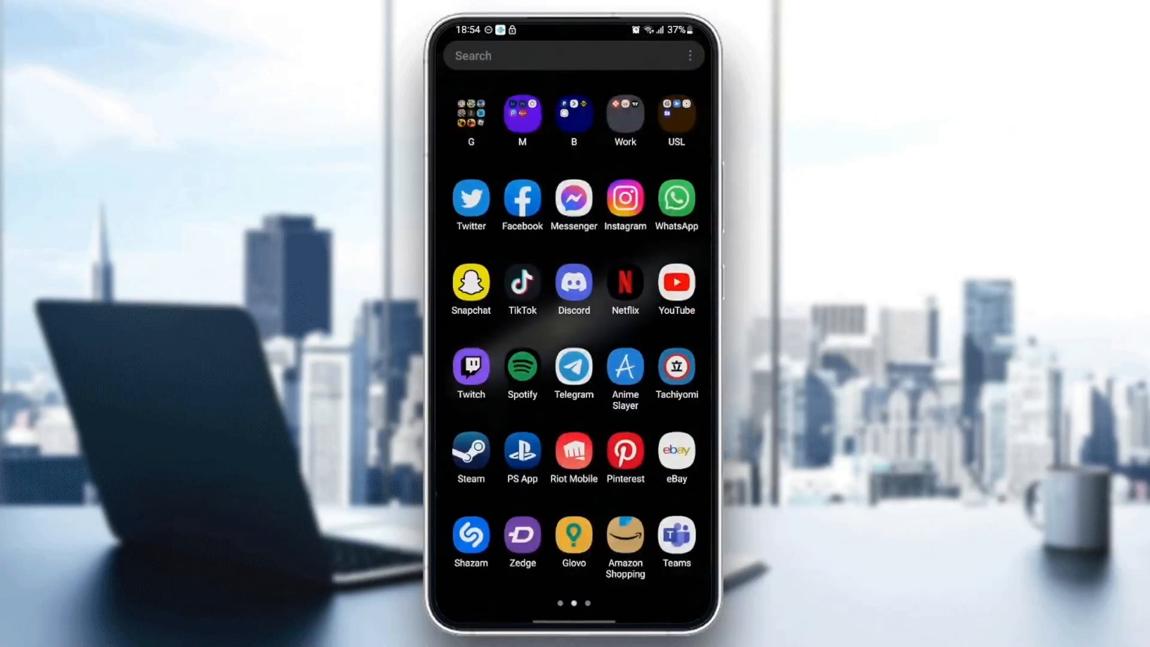
Launch Uber from the third page of the app drawer.
scroll("left", 3)
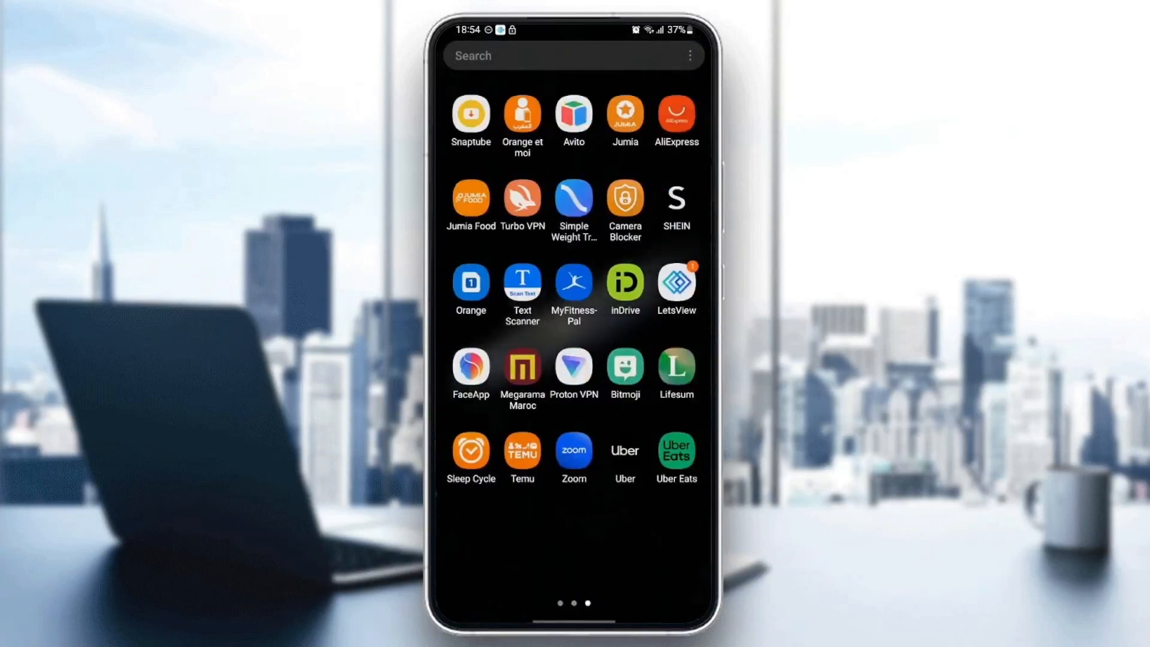
left_click(623, 450)
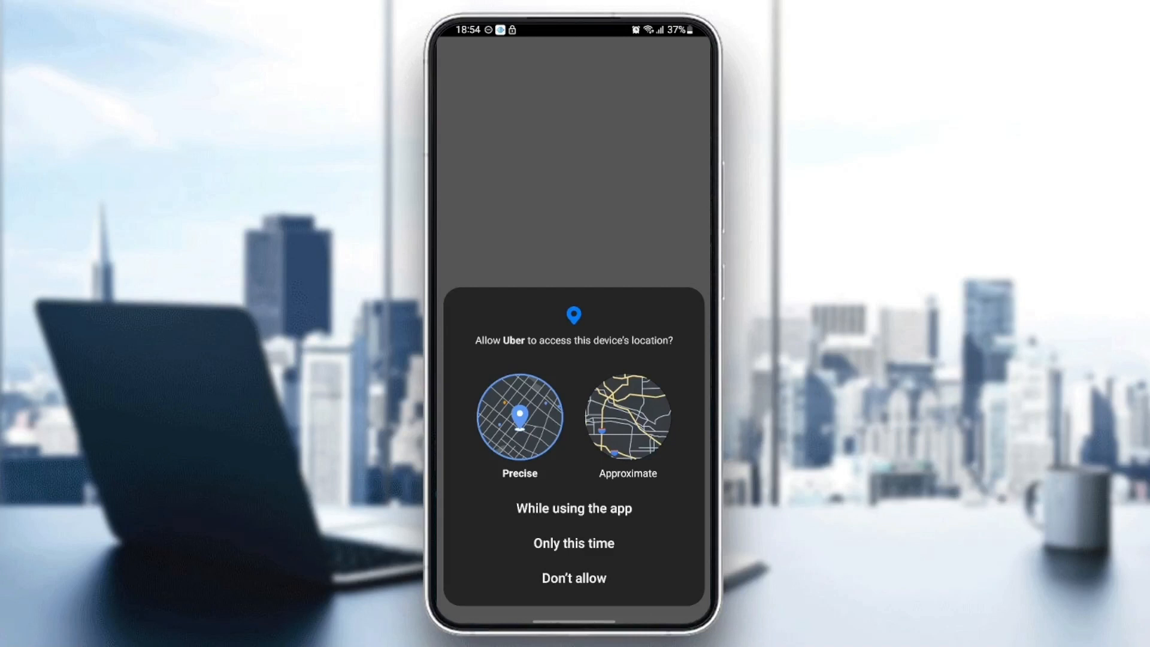
Allow location access while using the app and pass the Get Started welcome screen.
left_click(574, 507)
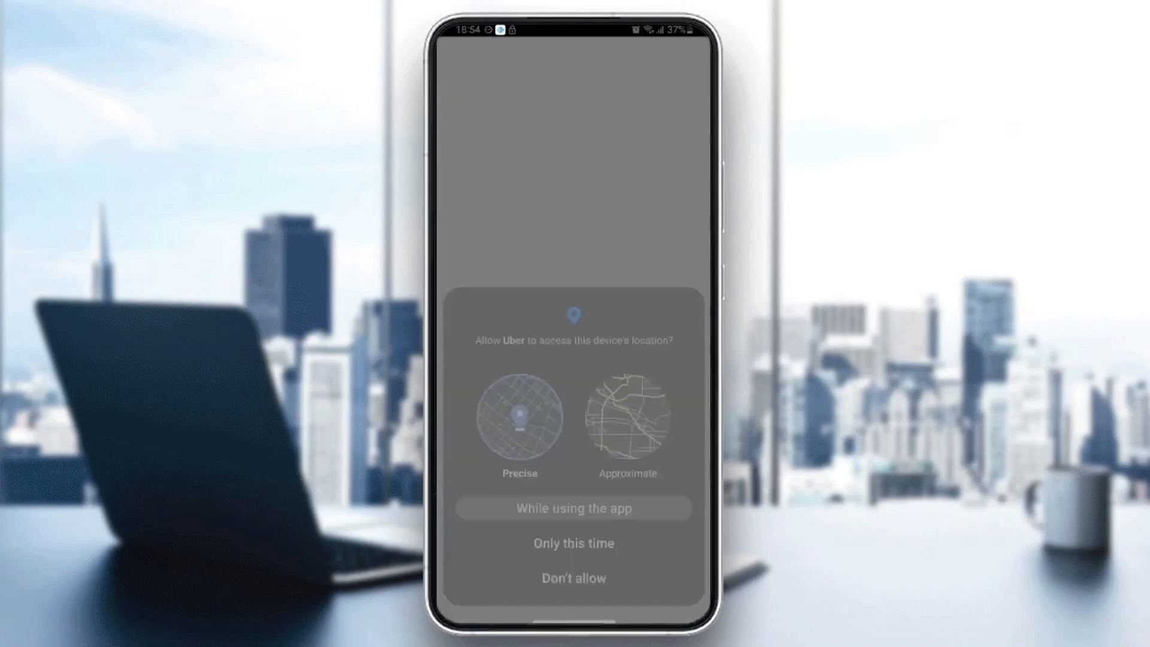
left_click(572, 507)
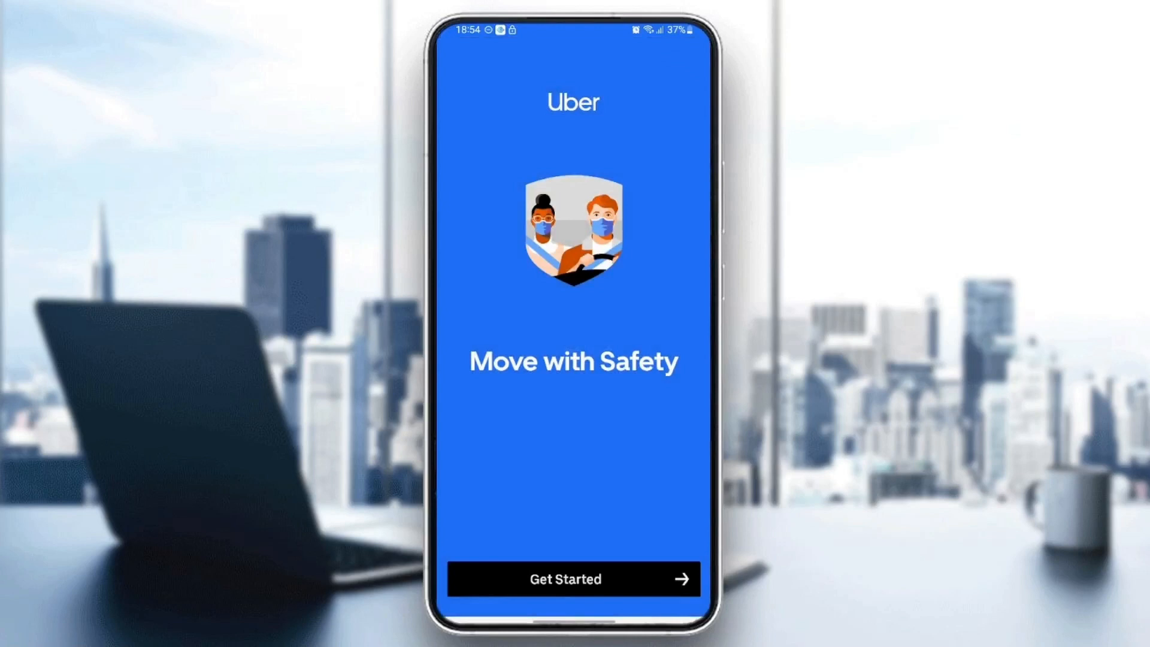
left_click(574, 579)
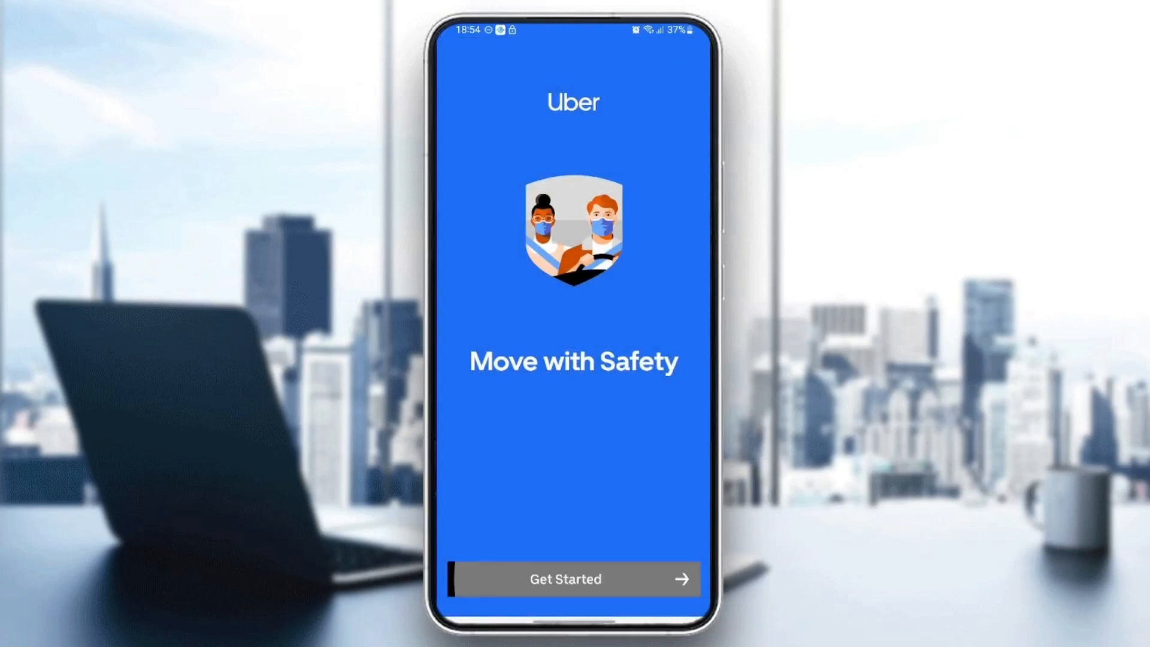
left_click(565, 578)
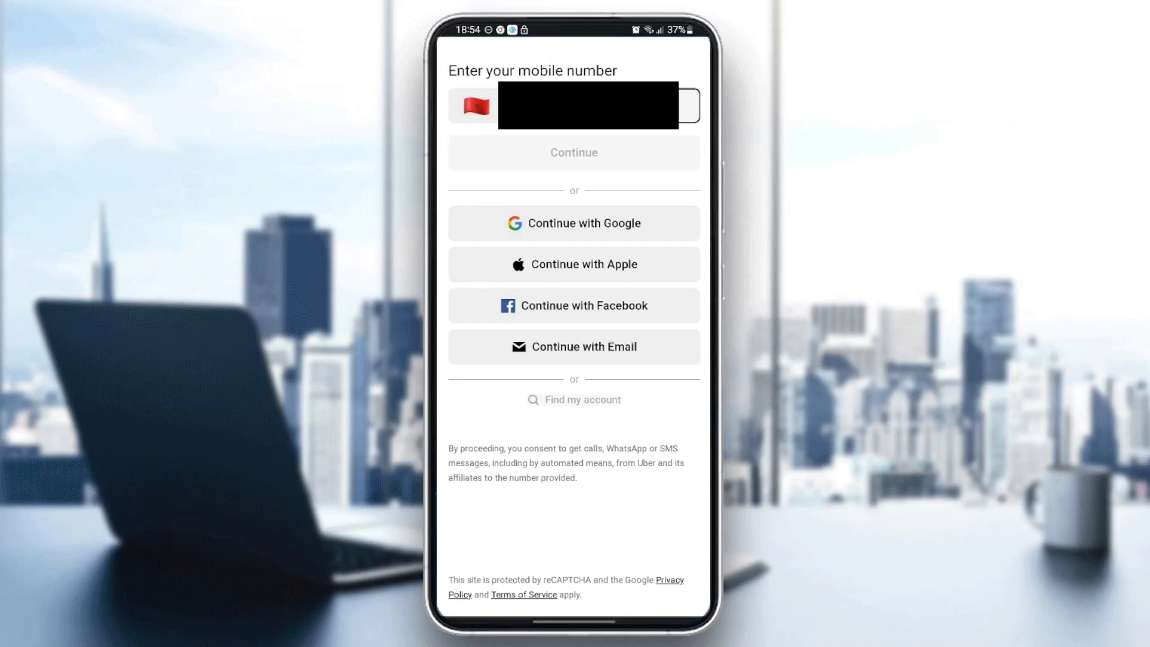
Submit the mobile number and enter the 4-digit SMS verification code.
left_click(574, 153)
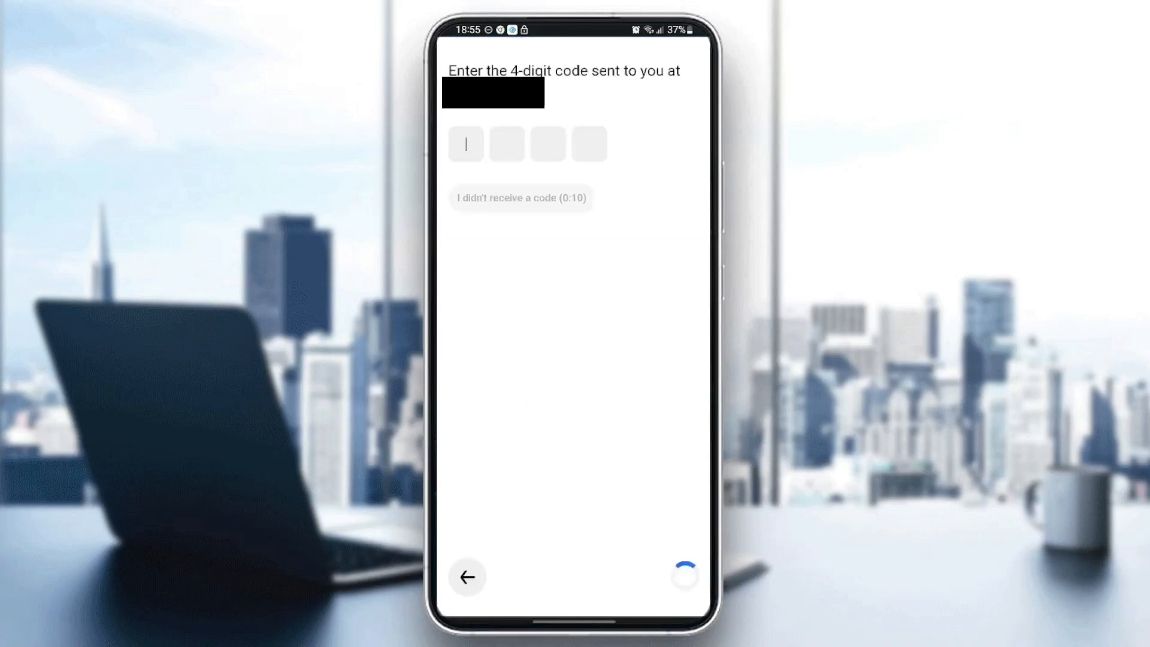
left_click(466, 144)
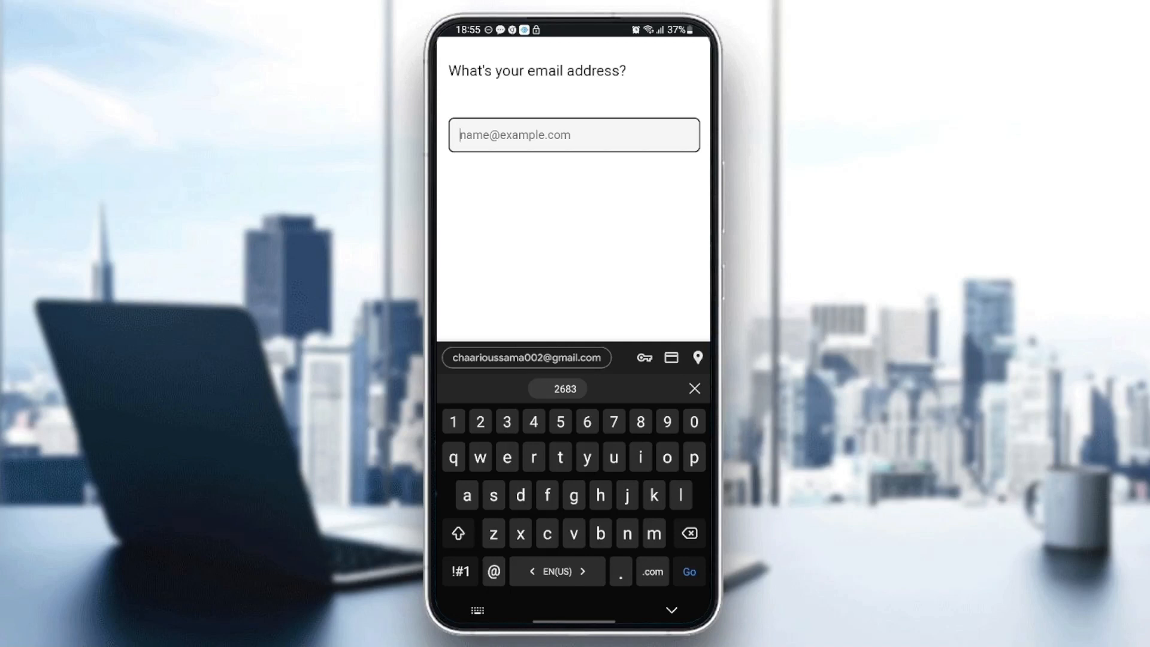
Fill in the suggested email, then the suggested first and last name.
left_click(526, 358)
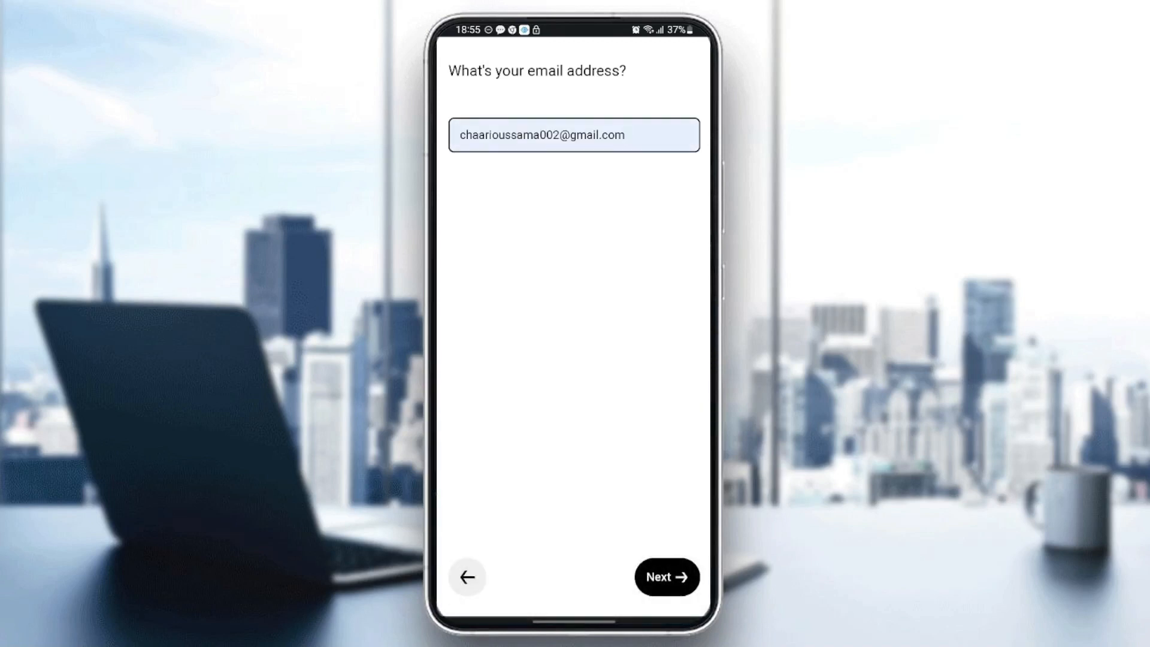
left_click(664, 576)
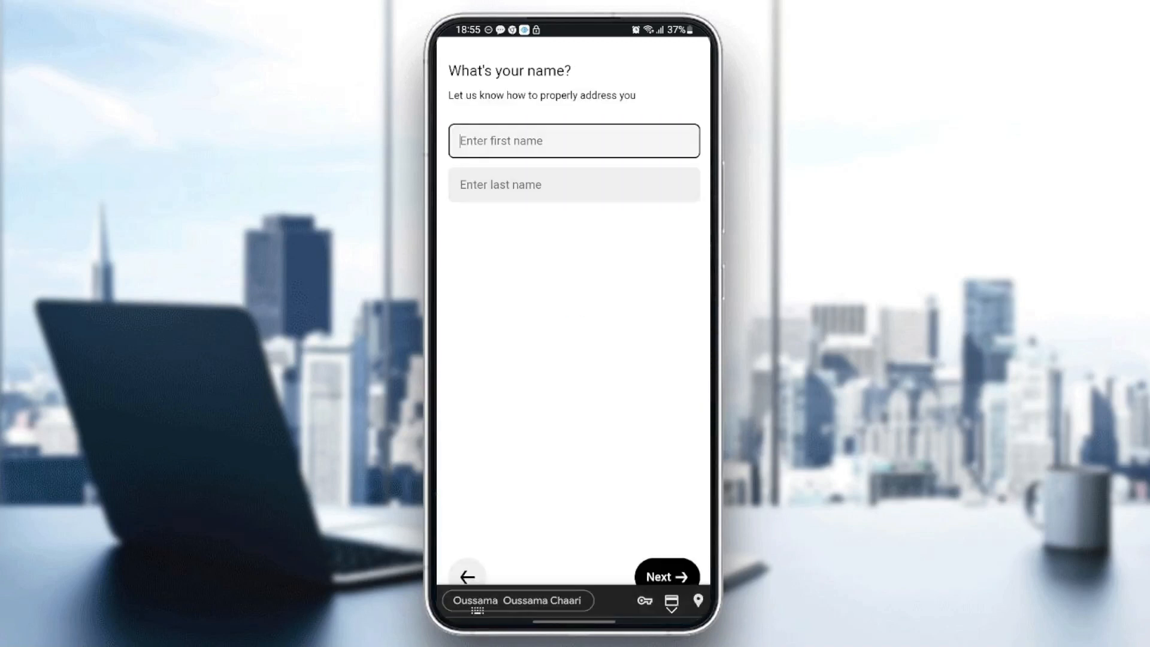
left_click(574, 141)
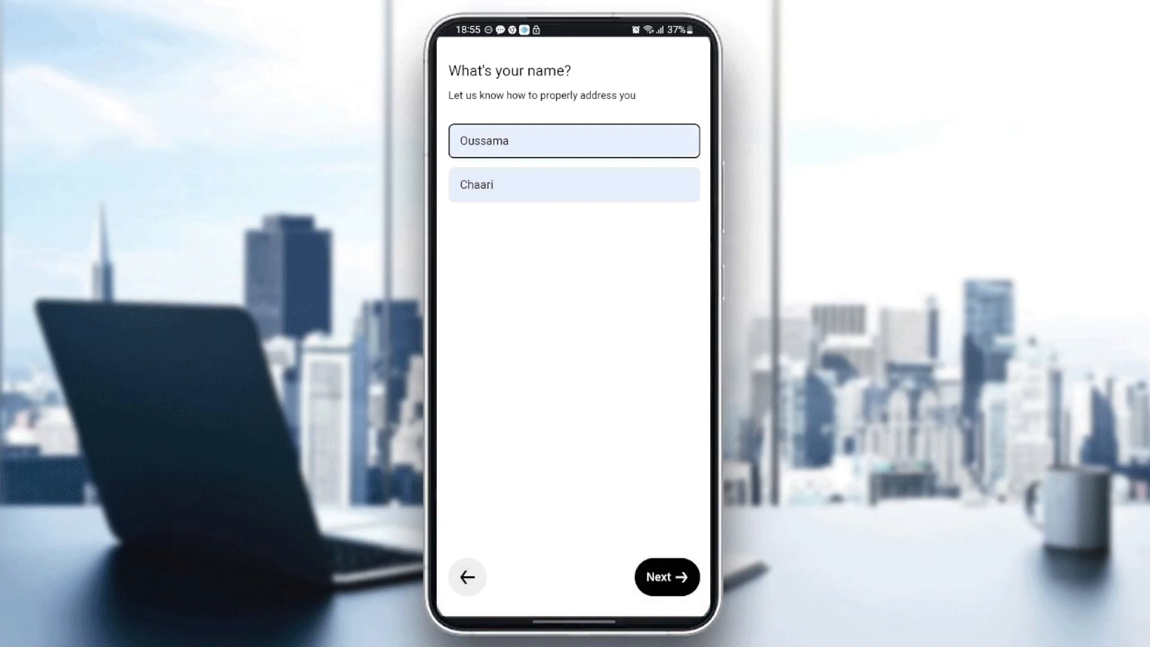
Submit the name, agree to Uber's terms, and restart sign-in with Facebook.
left_click(664, 576)
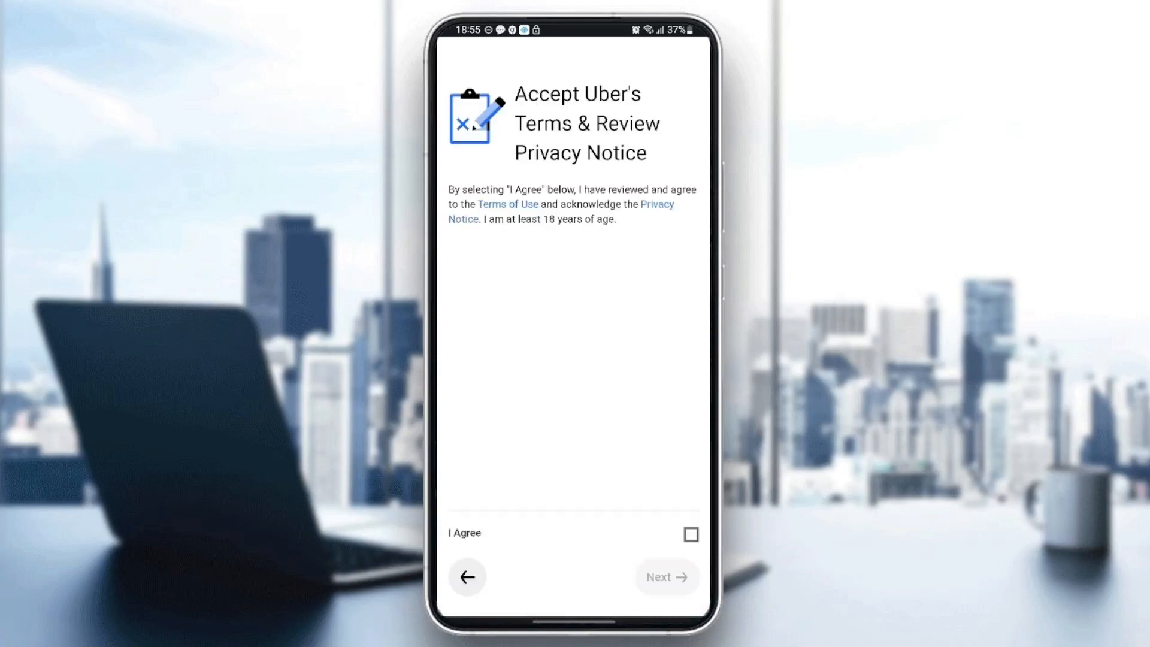
left_click(689, 534)
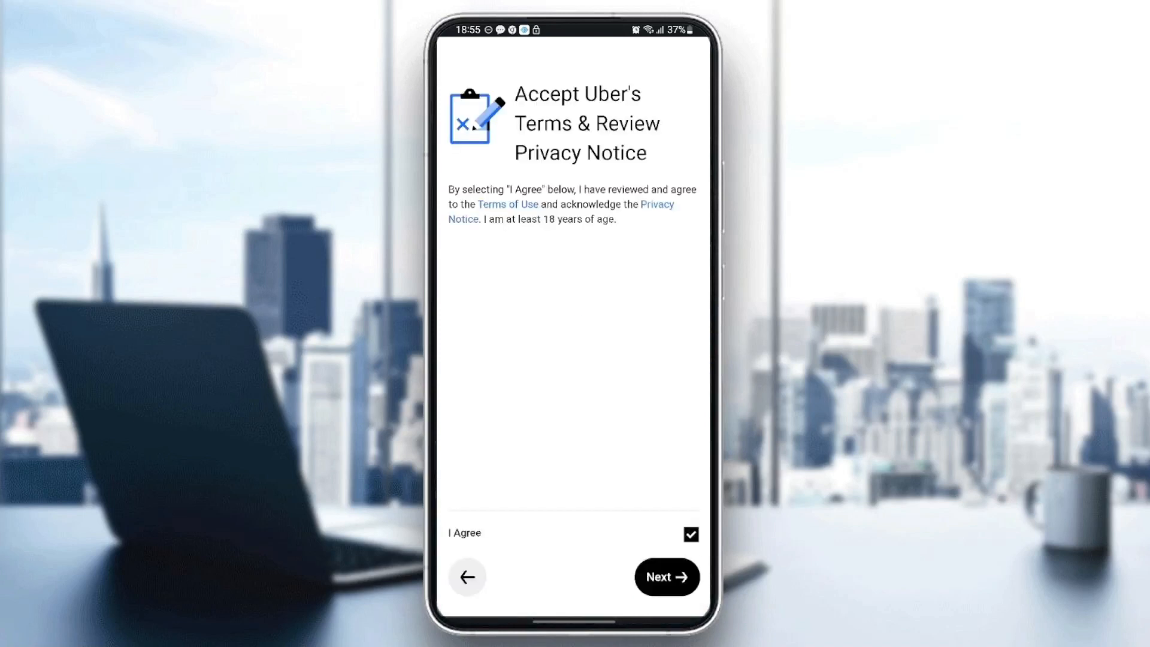
left_click(665, 577)
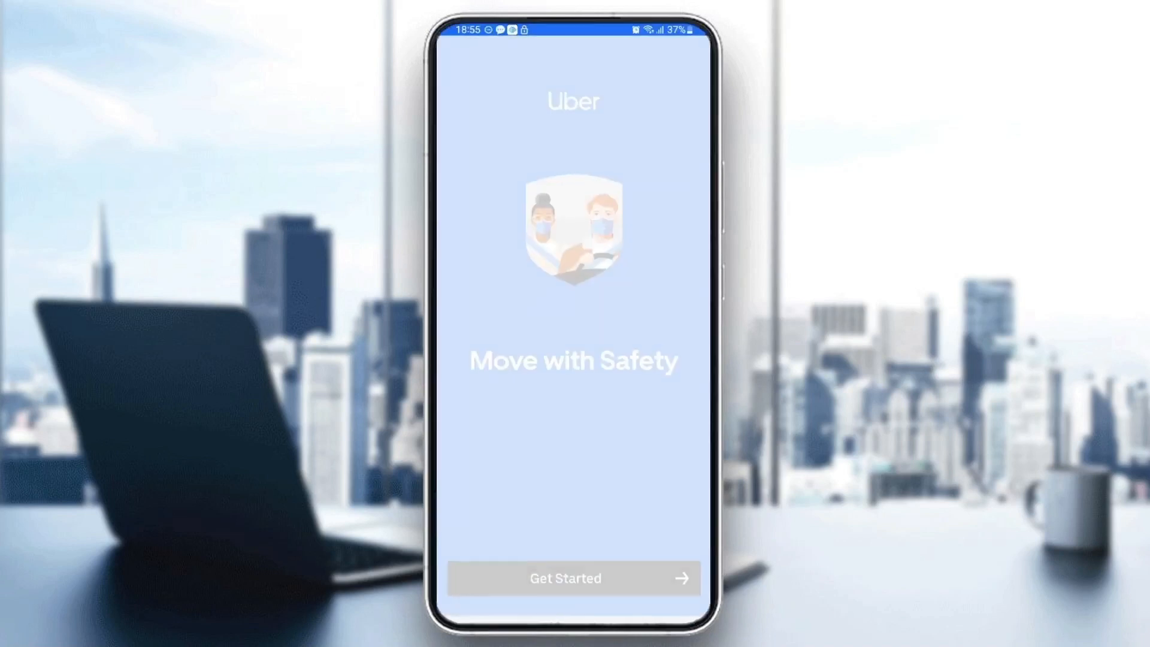
left_click(564, 578)
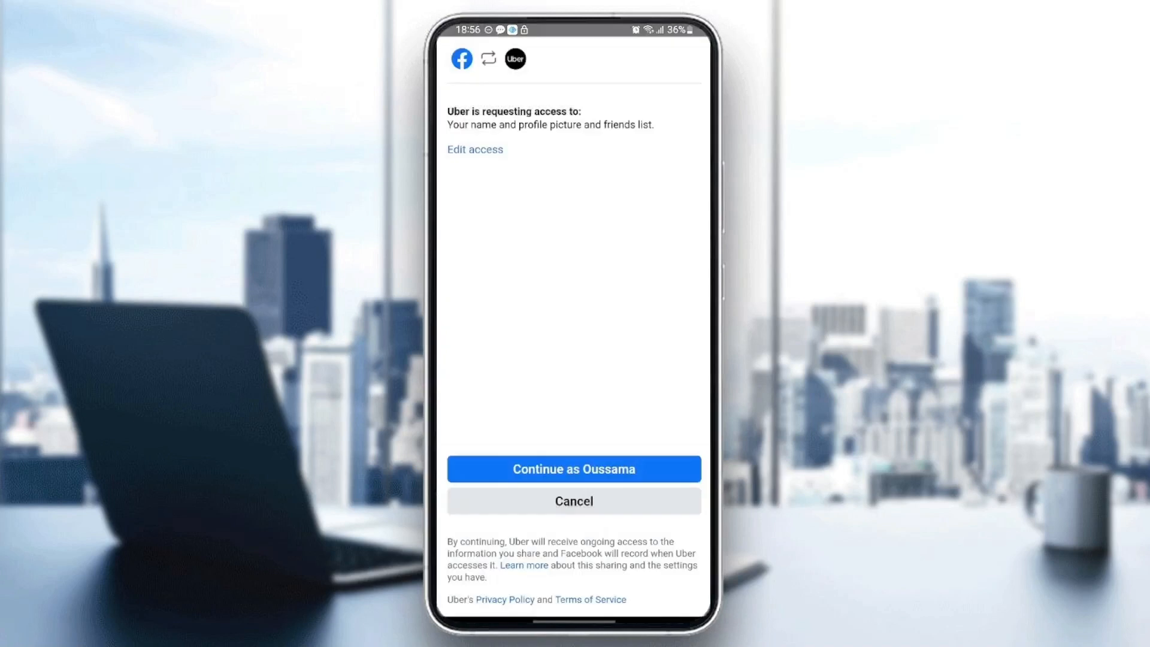
Grant Uber access to the Facebook profile and accept cash as payment.
left_click(574, 468)
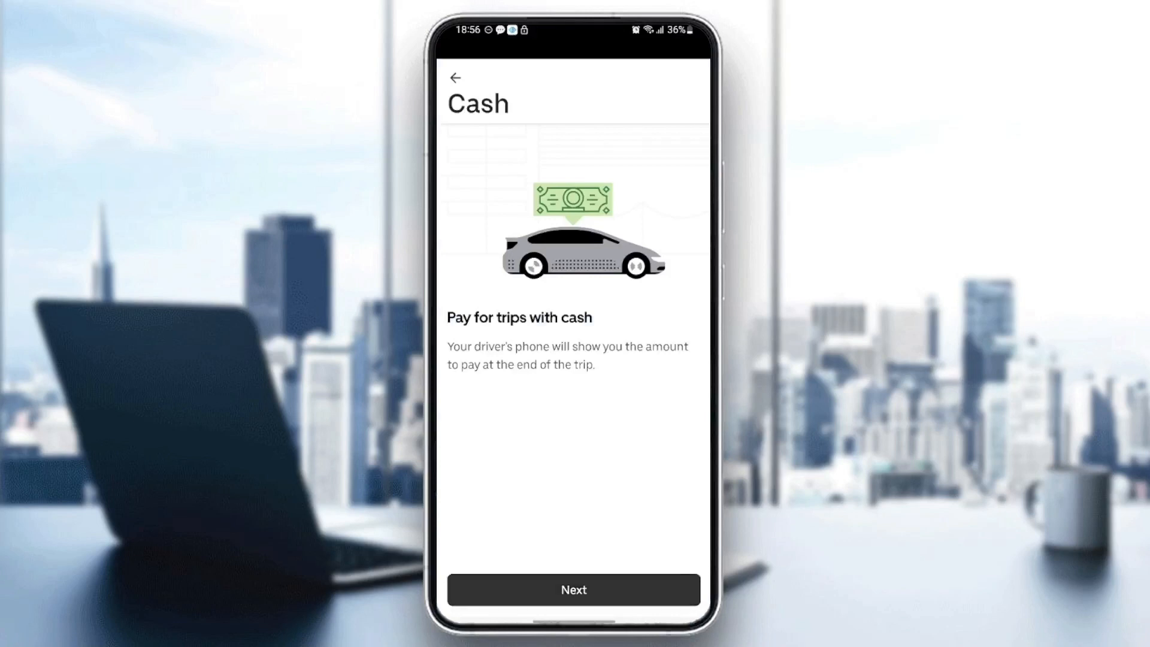
left_click(573, 589)
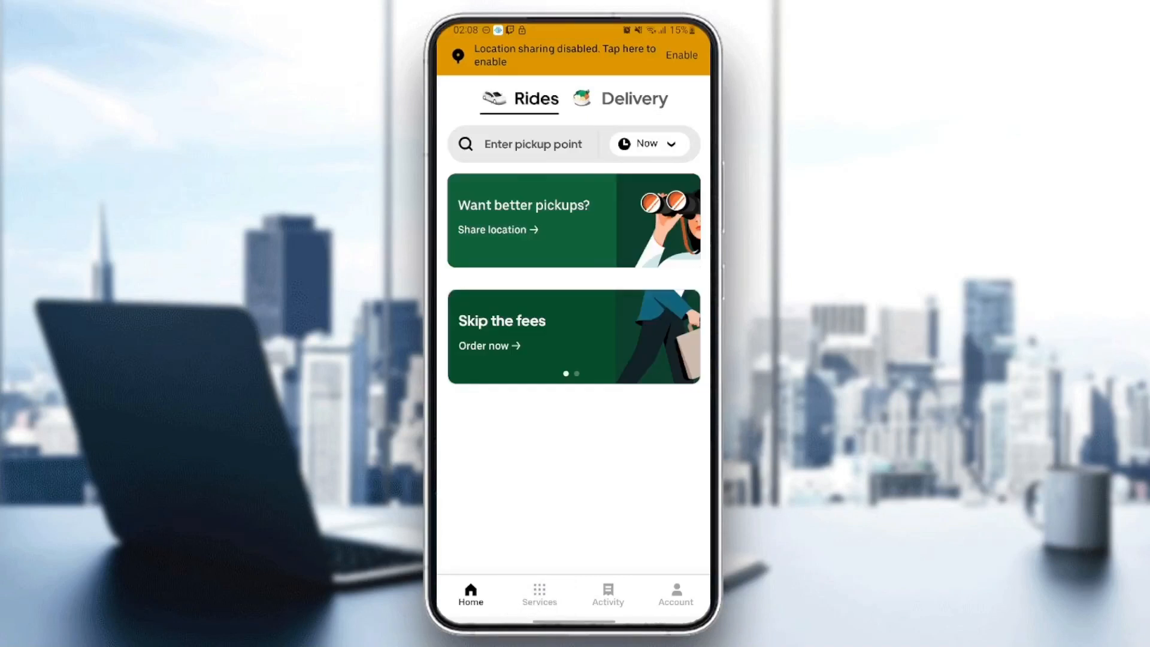
Choose Ride from Services and focus the 'Where to?' destination field.
left_click(539, 594)
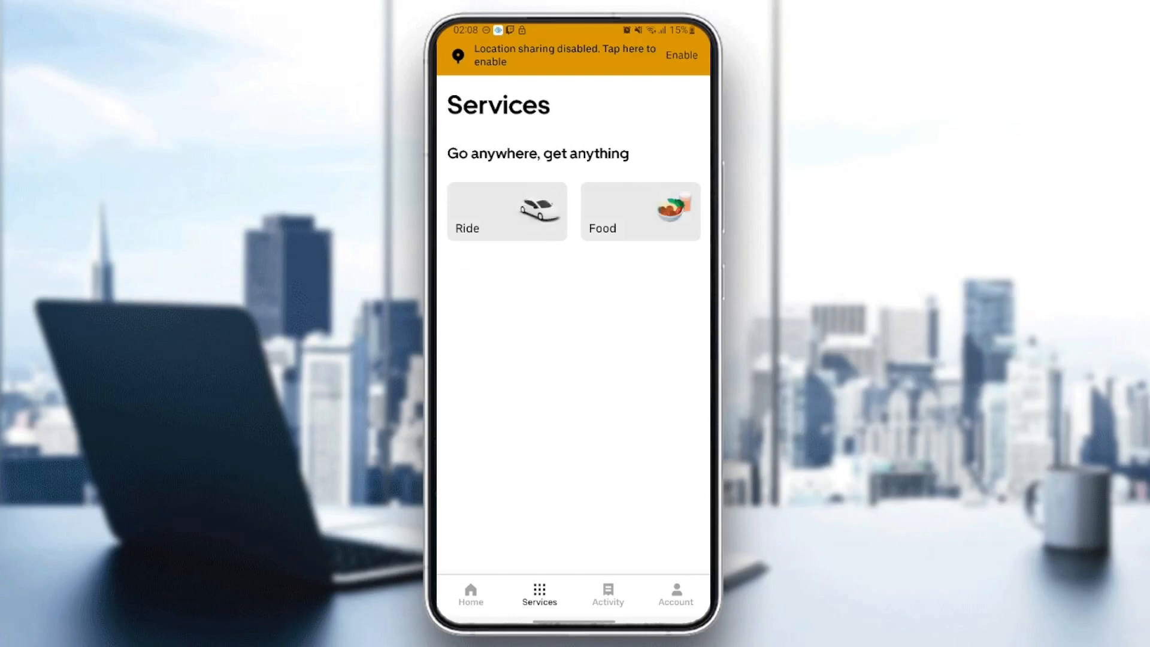
left_click(505, 212)
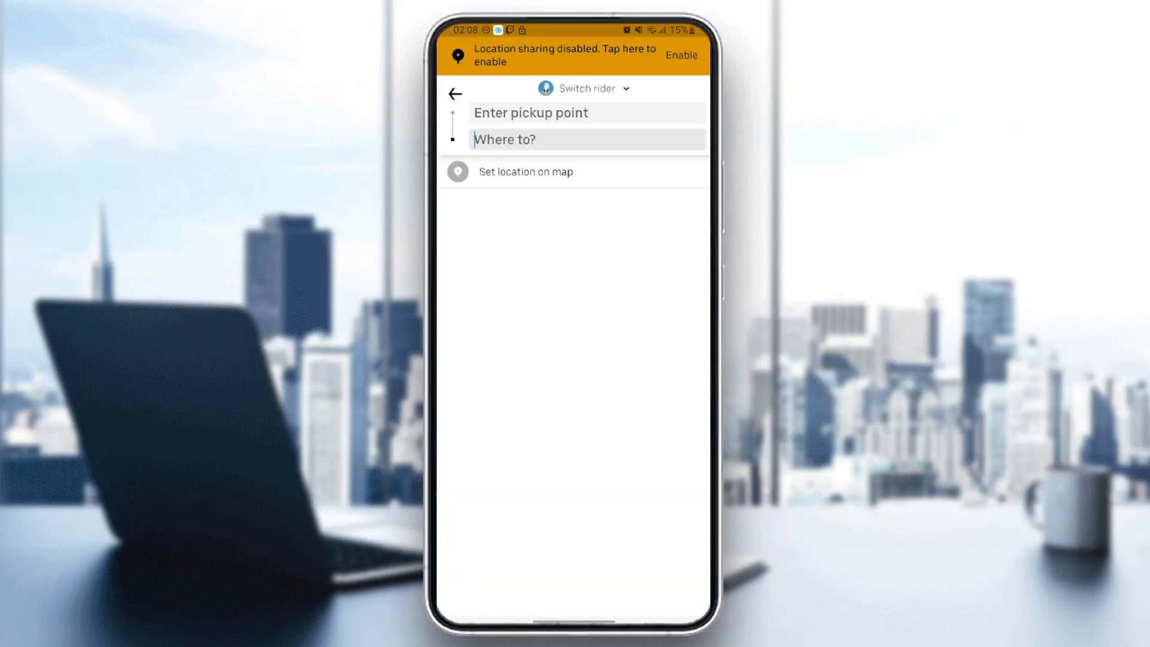
left_click(585, 140)
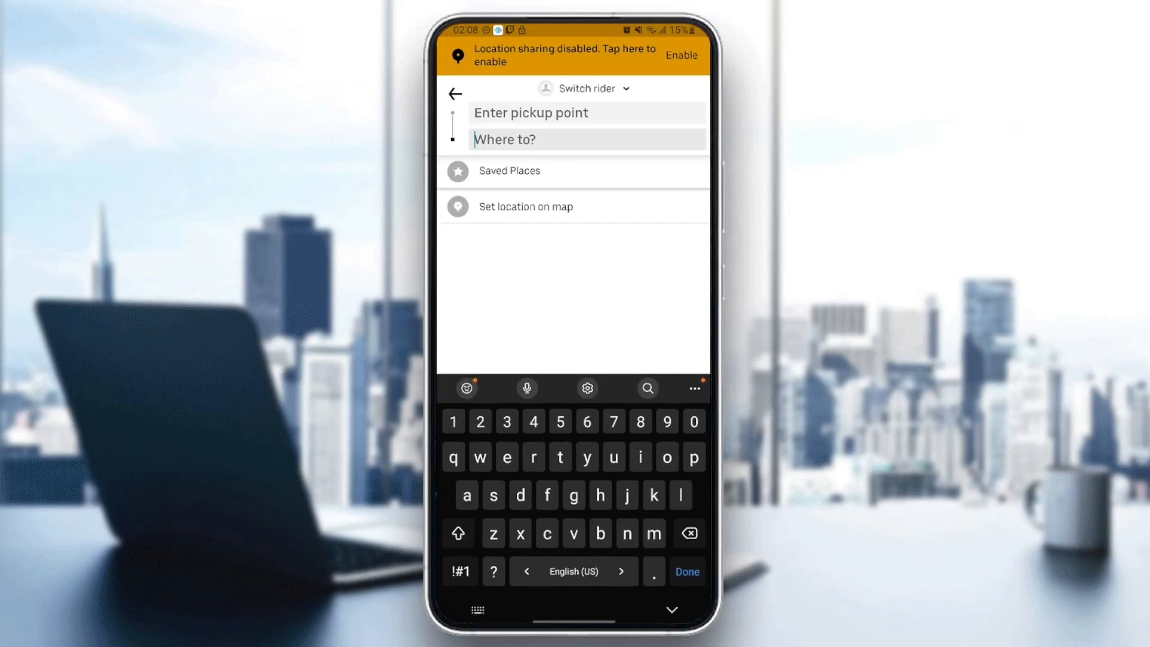